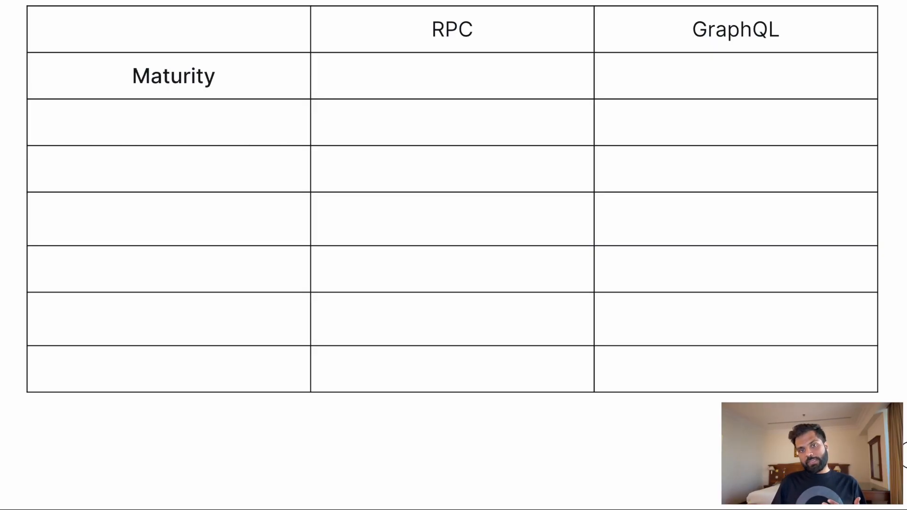
type("2005 - more mature tooling")
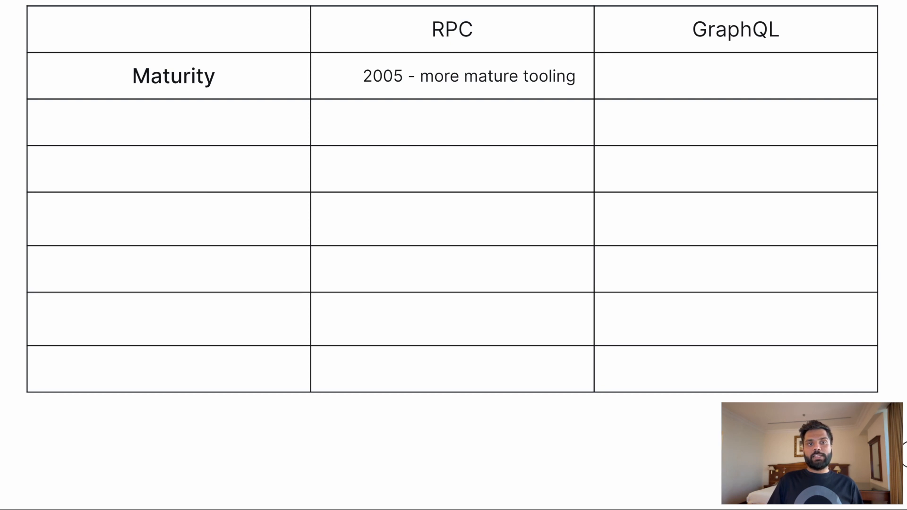
type("2015 - less mature tooling")
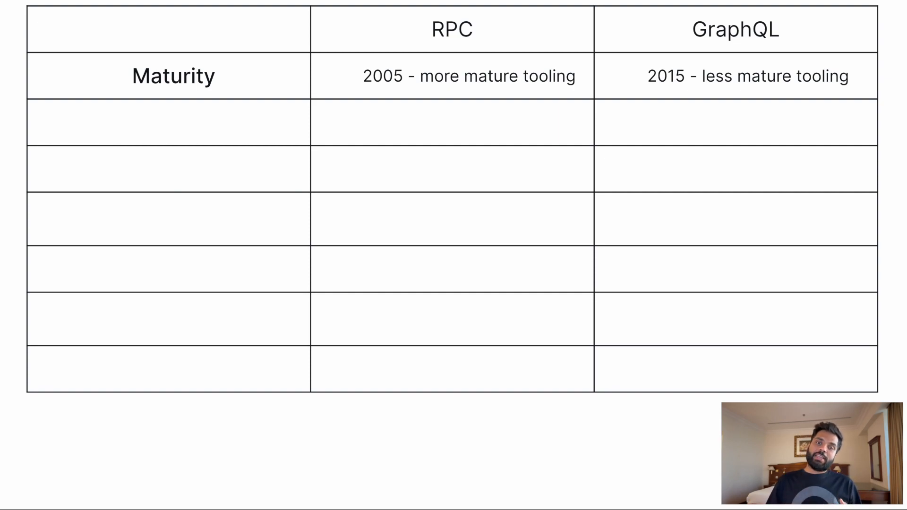
type("Protocol")
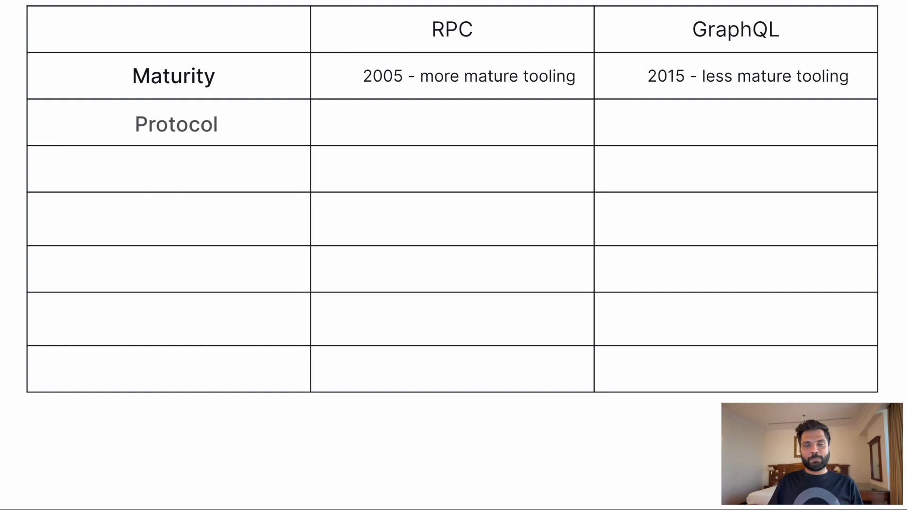